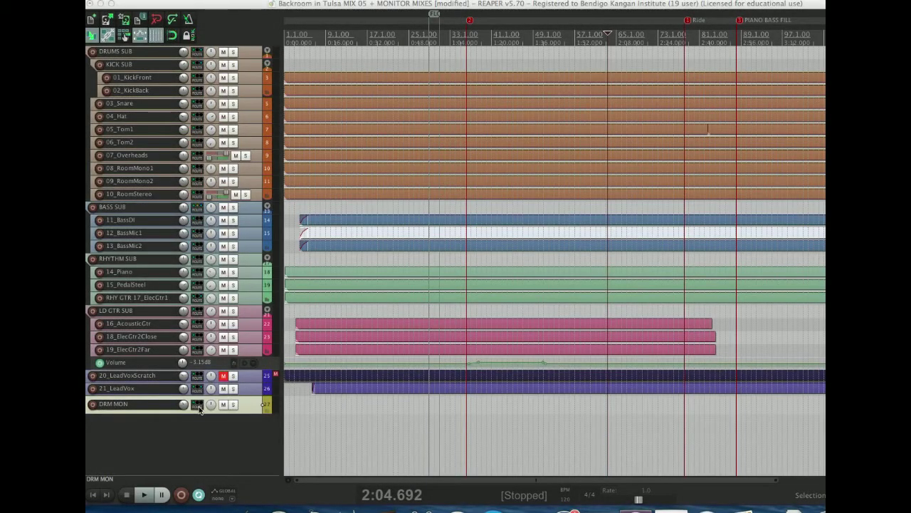
# Add receives on DRM MON from KICK SUB, 03_Snare and 07_Overheads.
pyautogui.click(196, 404)
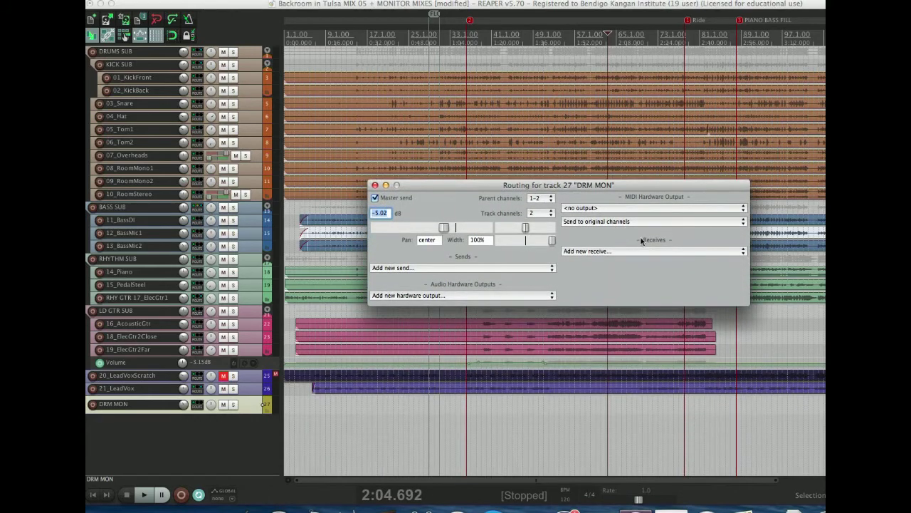
pyautogui.click(586, 250)
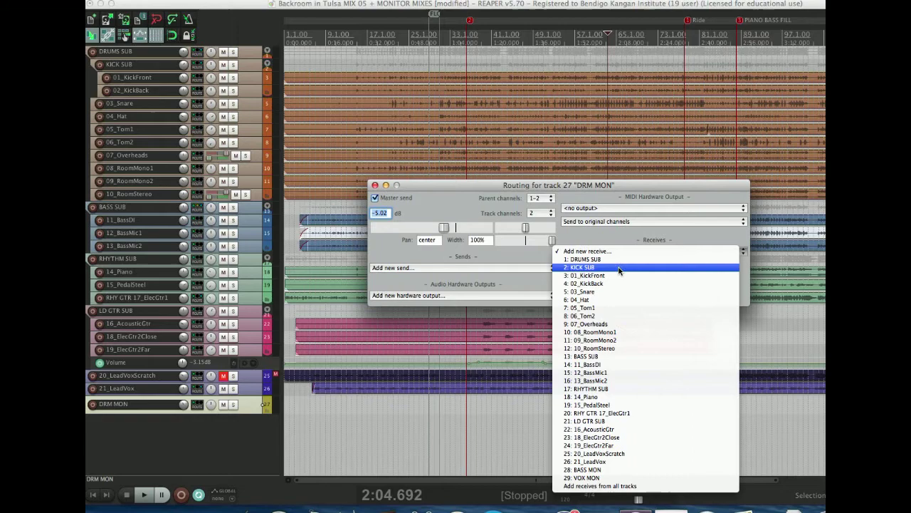
pyautogui.click(581, 268)
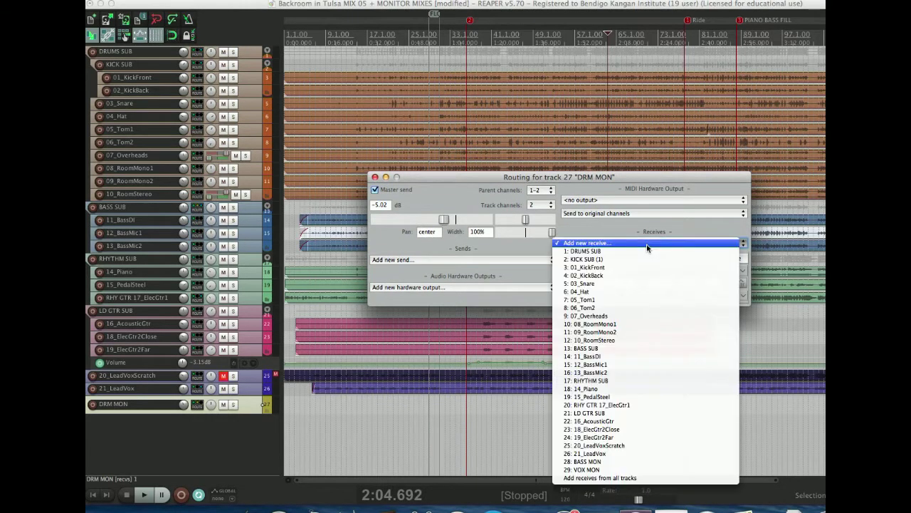
pyautogui.moveTo(618, 283)
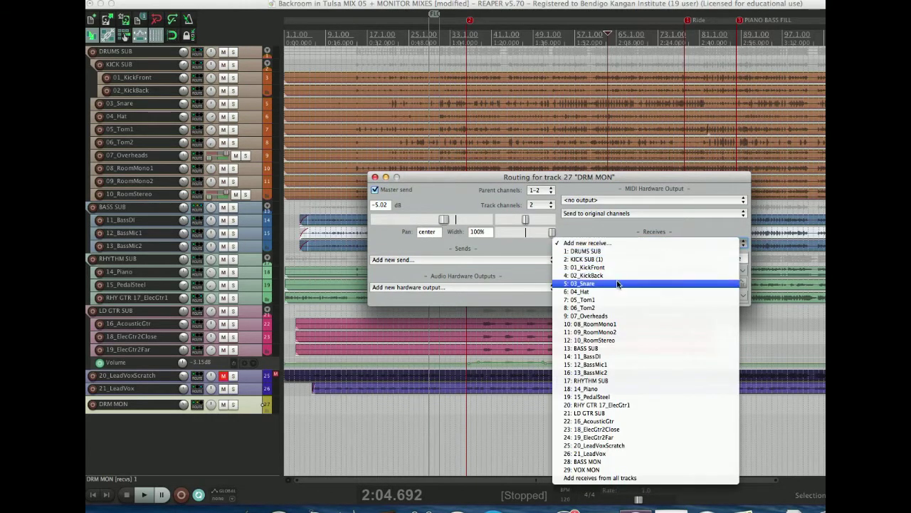
pyautogui.click(582, 283)
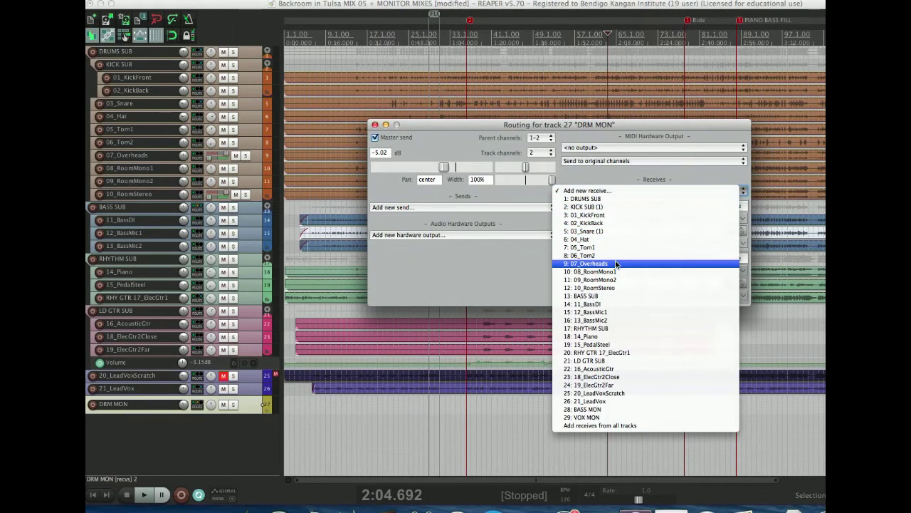
pyautogui.click(589, 263)
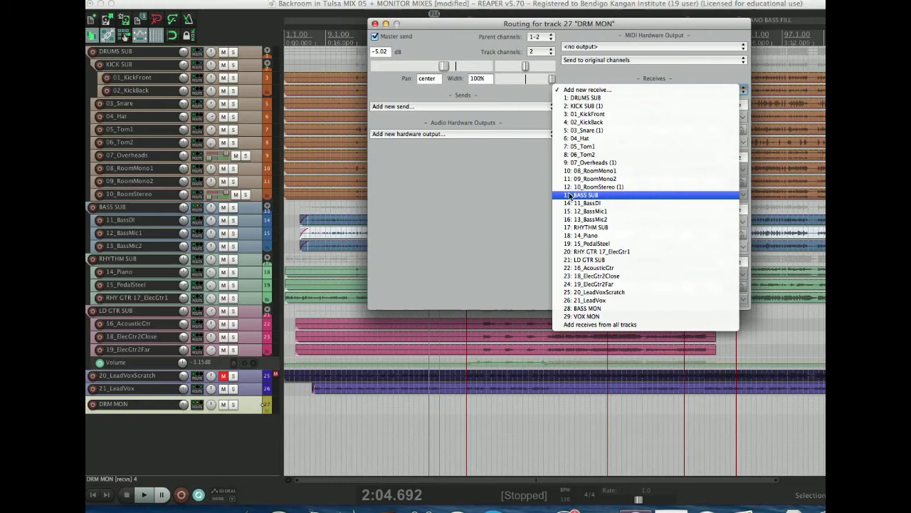
# Add further DRM MON receives from BASS SUB and 21_LeadVox.
pyautogui.click(582, 194)
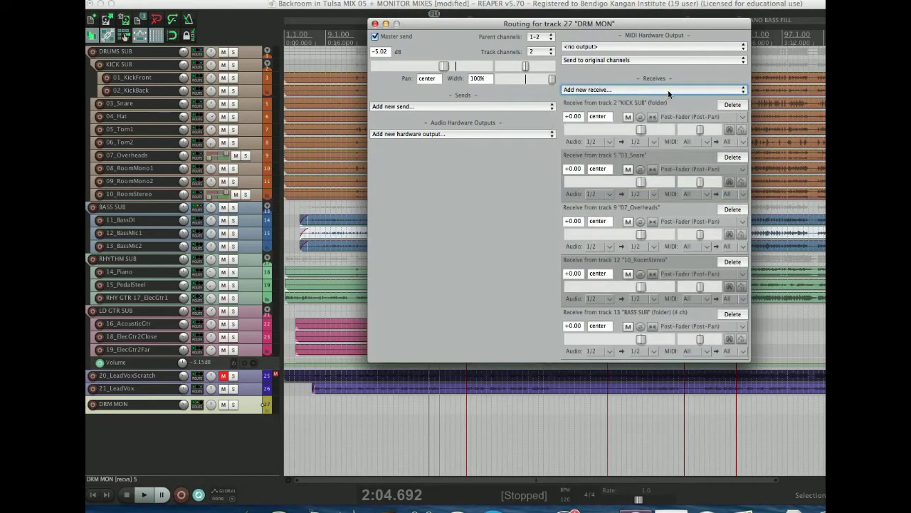
pyautogui.click(652, 88)
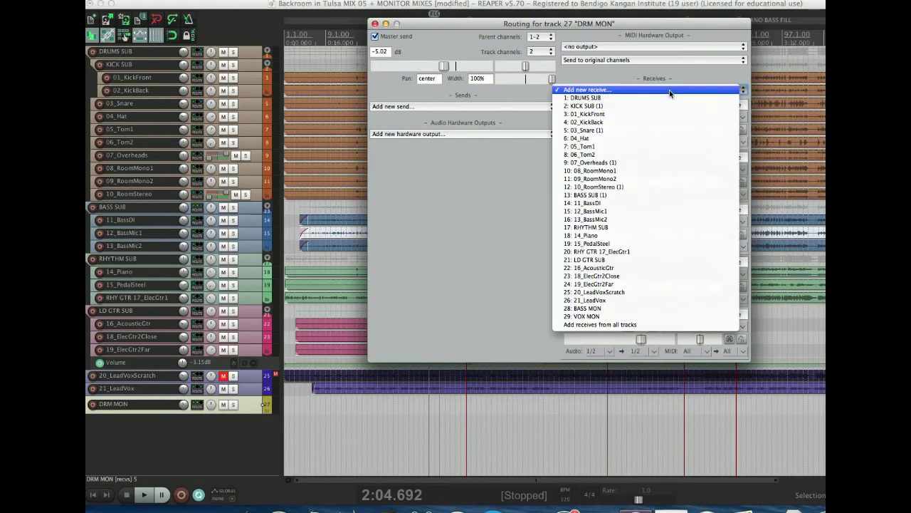
pyautogui.moveTo(630, 243)
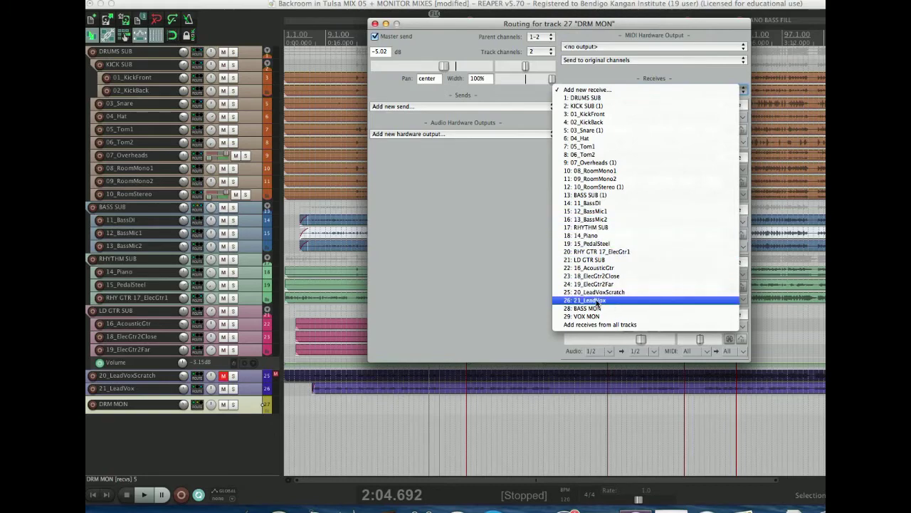
pyautogui.click(587, 299)
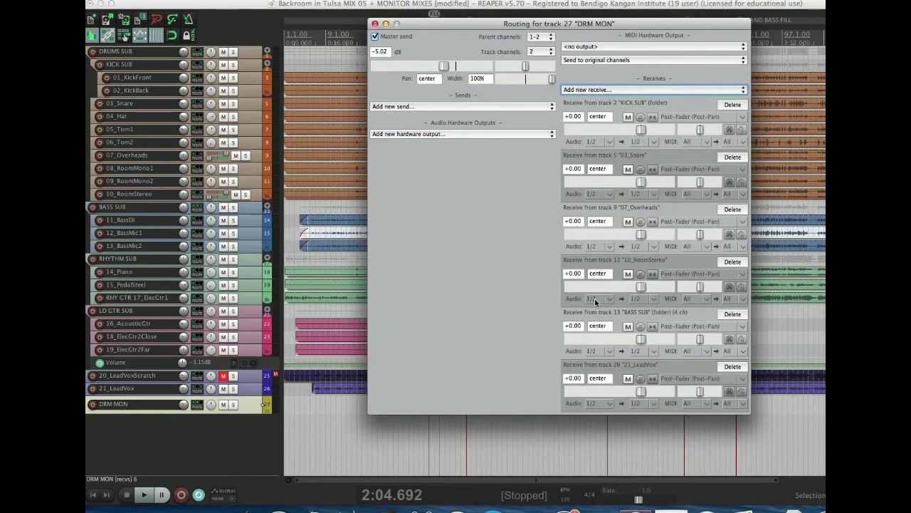
pyautogui.moveTo(740, 117)
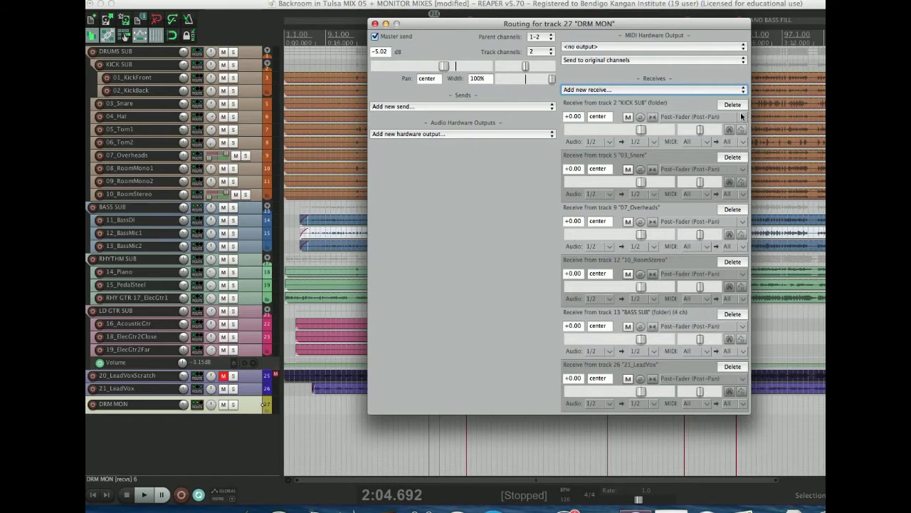
# Set the KICK SUB, 03_Snare, 07_Overheads, BASS SUB and 21_LeadVox receives to Pre-Fader (Post-FX).
pyautogui.click(701, 116)
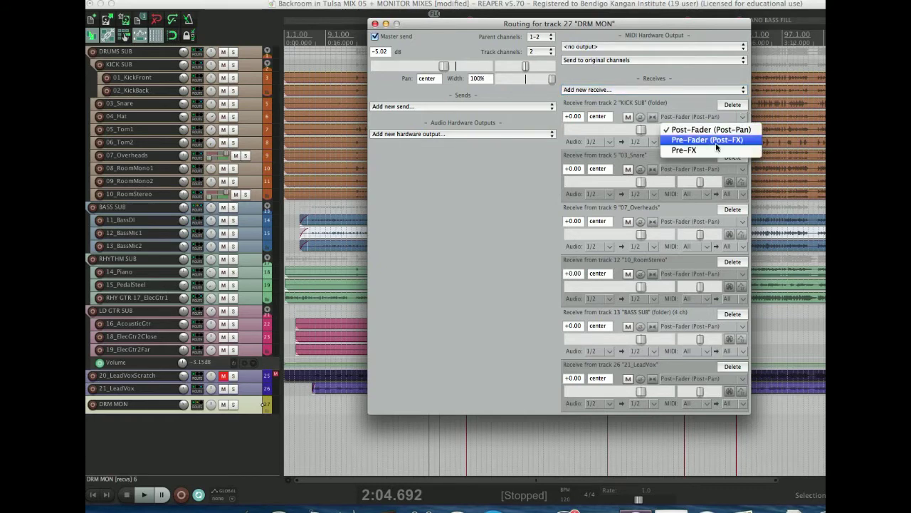
pyautogui.click(707, 139)
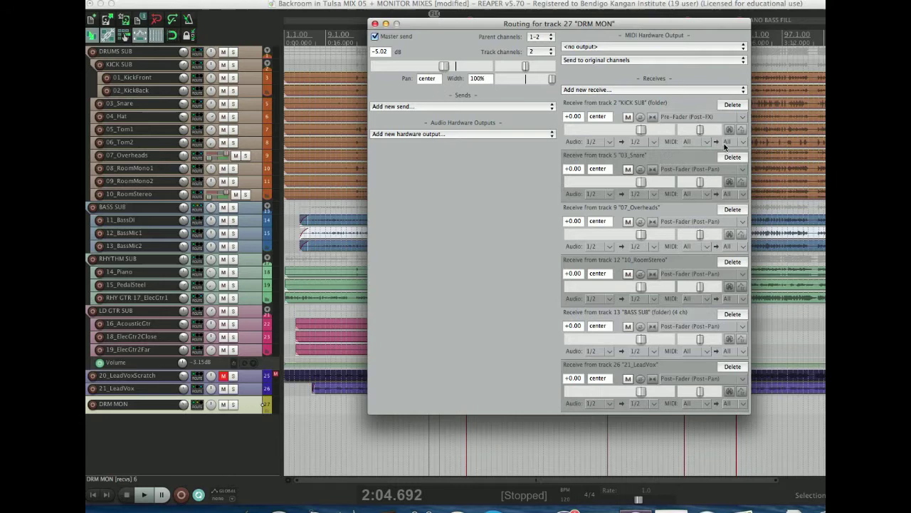
pyautogui.click(701, 168)
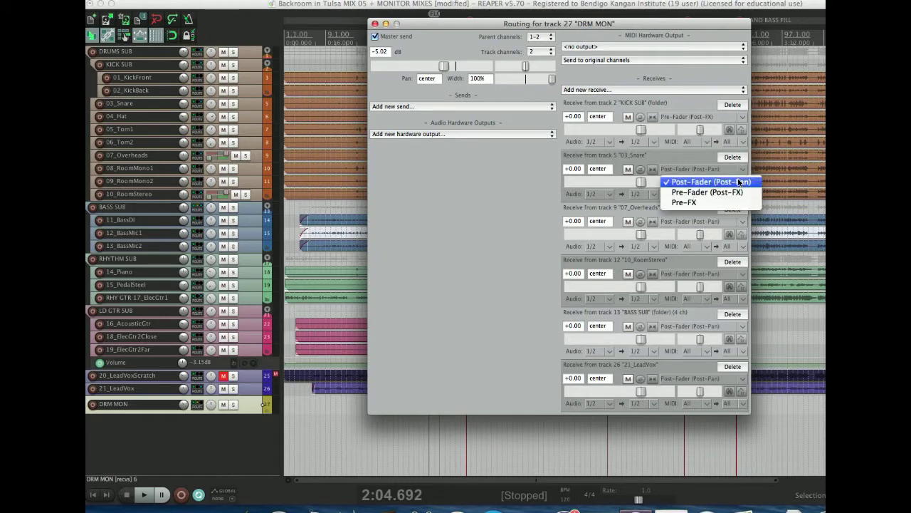
pyautogui.click(706, 190)
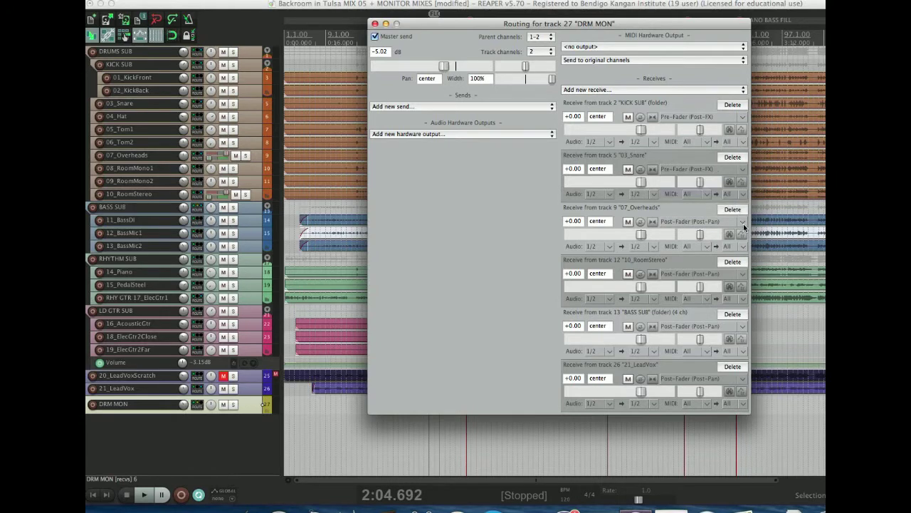
pyautogui.click(705, 221)
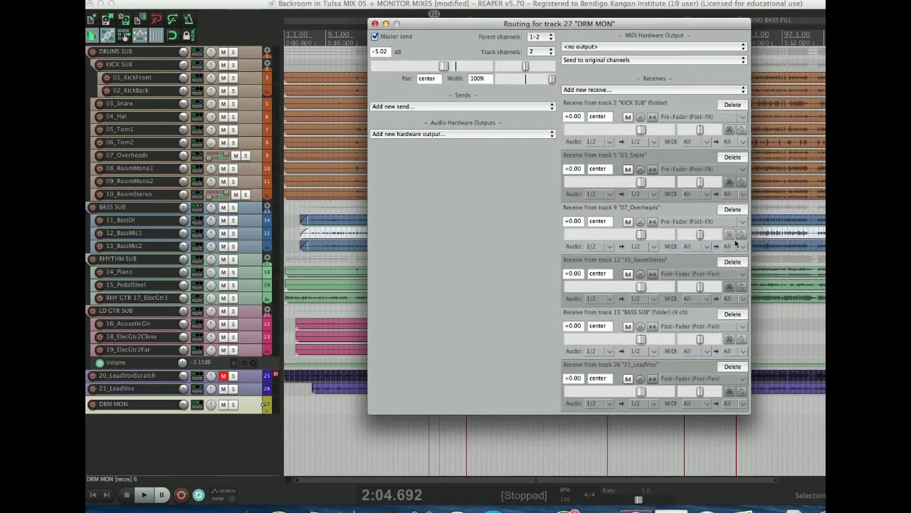
pyautogui.click(700, 273)
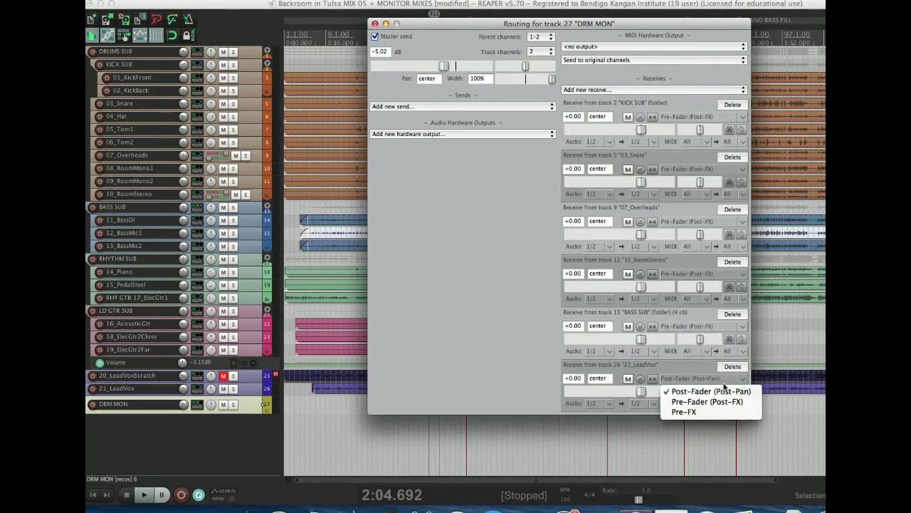
pyautogui.click(709, 390)
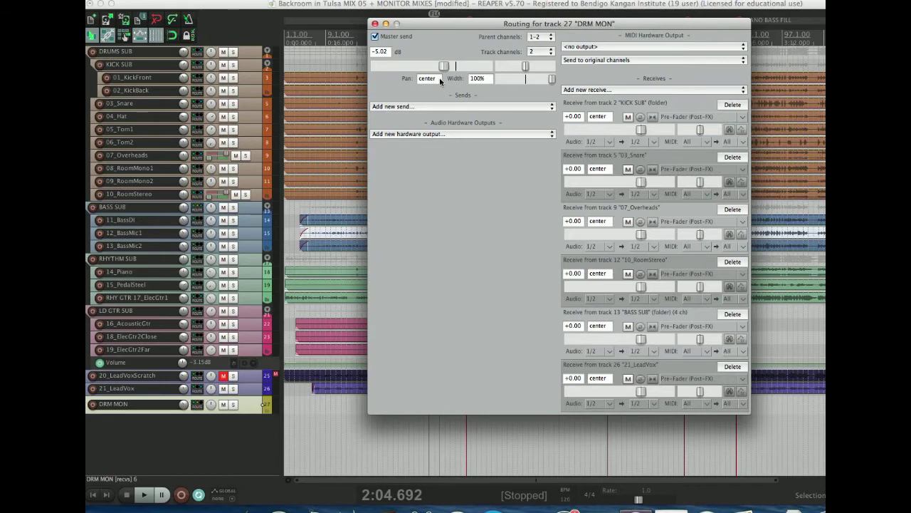
# Lower two of DRM MON's receive level faders to balance the monitor mix.
pyautogui.click(376, 37)
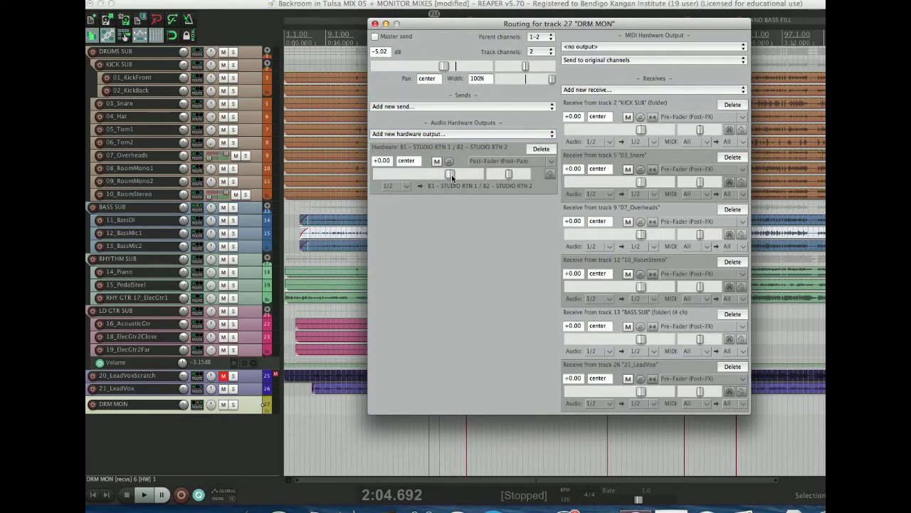
pyautogui.moveTo(450, 174); pyautogui.dragTo(445, 174)
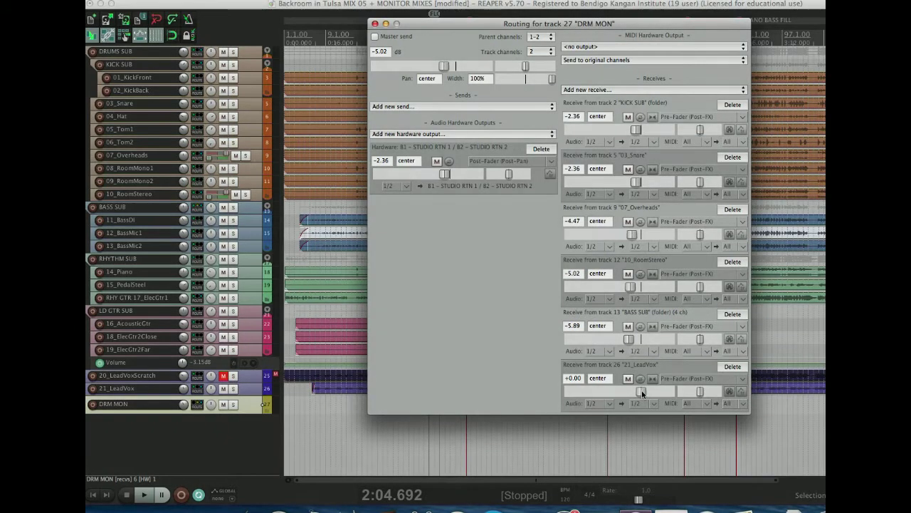
pyautogui.moveTo(641, 391); pyautogui.dragTo(615, 392)
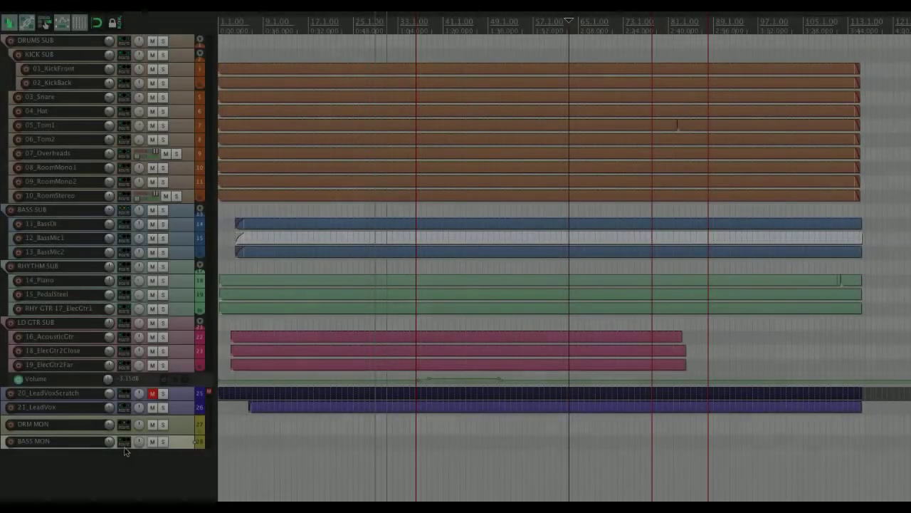
# Add receives on BASS MON from DRUMS SUB, BASS SUB and 21_LeadVox.
pyautogui.click(123, 441)
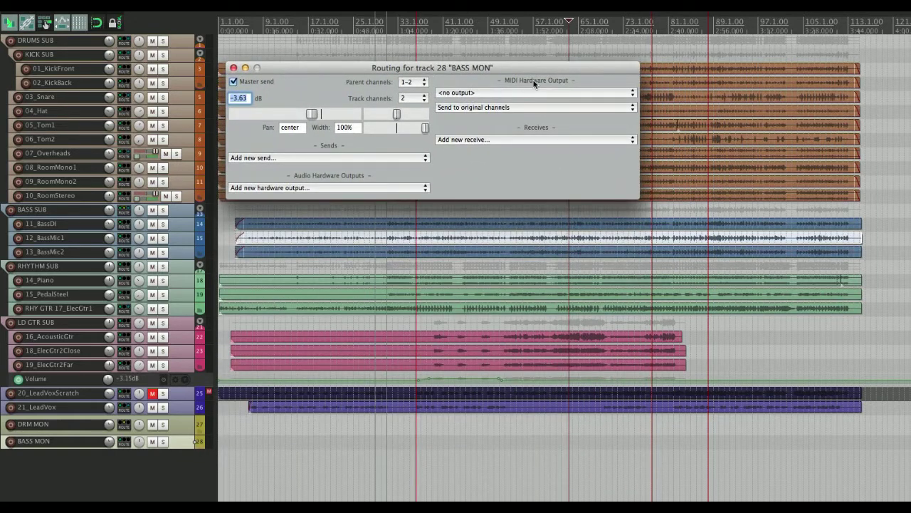
pyautogui.click(530, 139)
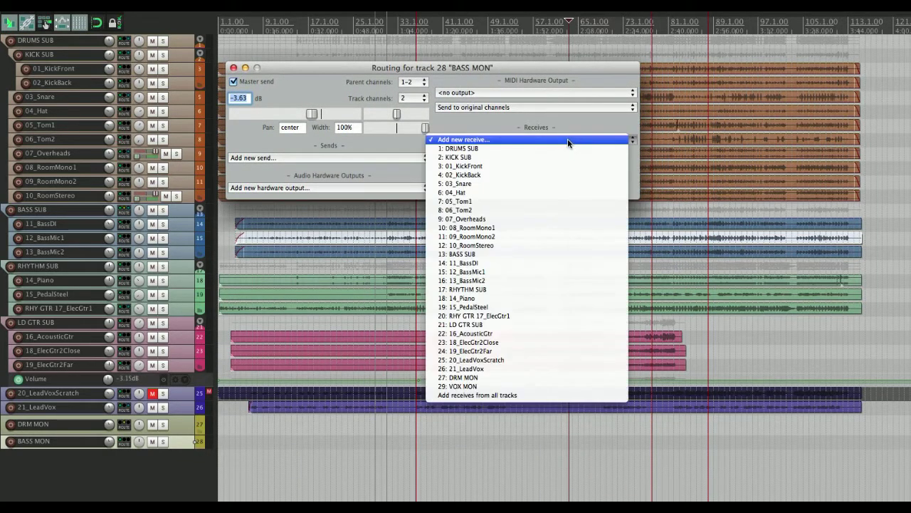
pyautogui.click(460, 148)
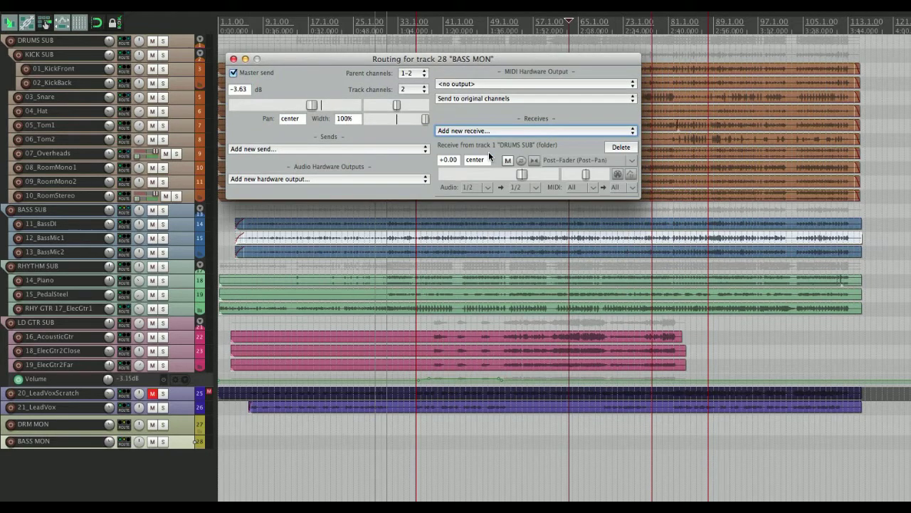
pyautogui.moveTo(173, 46)
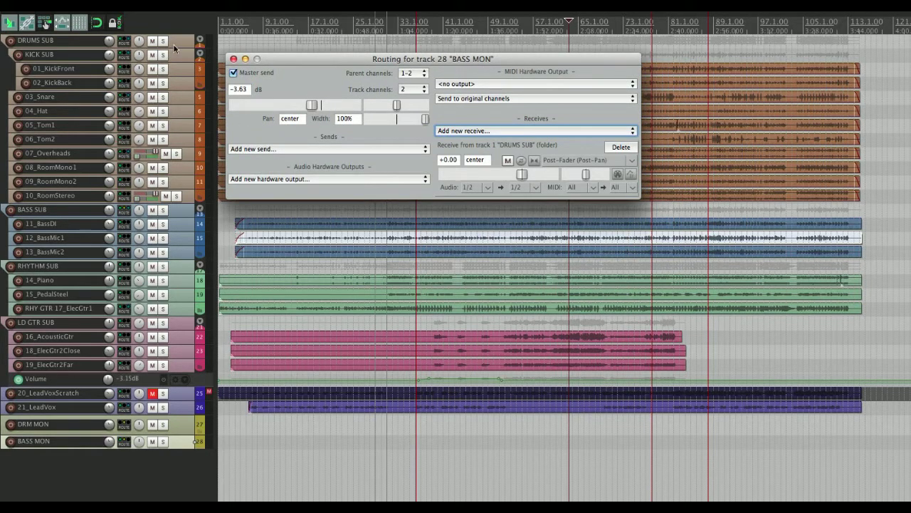
pyautogui.moveTo(385, 174)
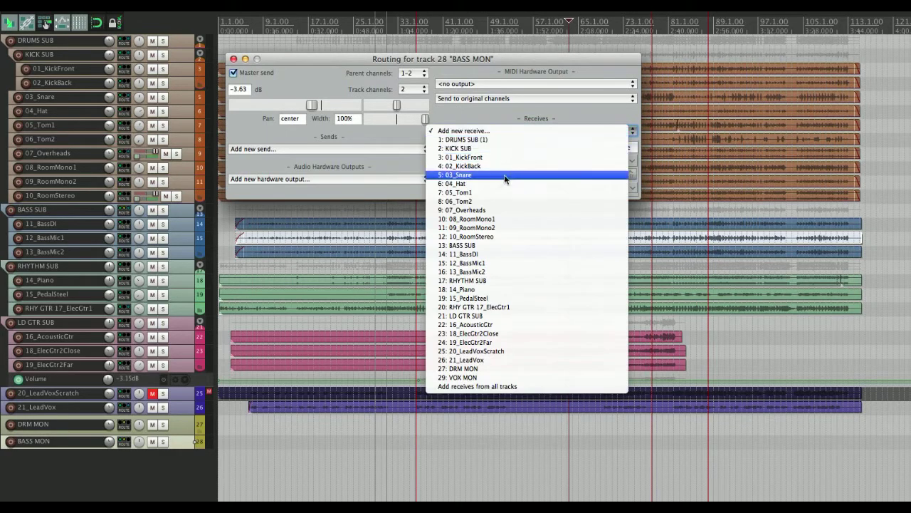
pyautogui.click(457, 174)
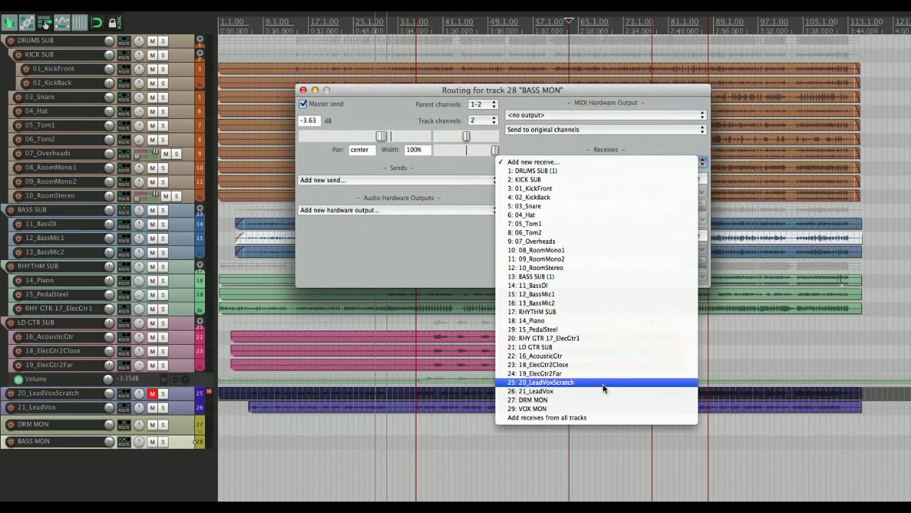
pyautogui.click(536, 390)
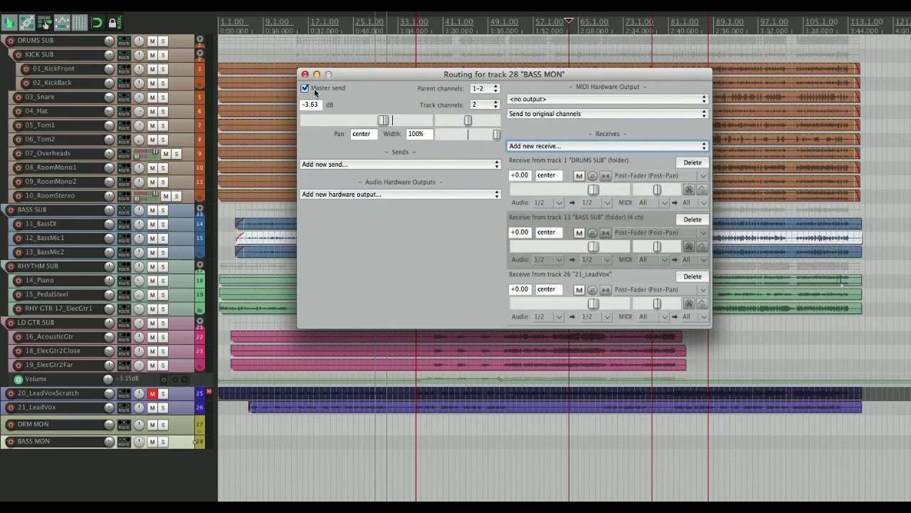
# Disable BASS MON's master send and route it to hardware outputs STUDIO RTN 3/4.
pyautogui.click(304, 88)
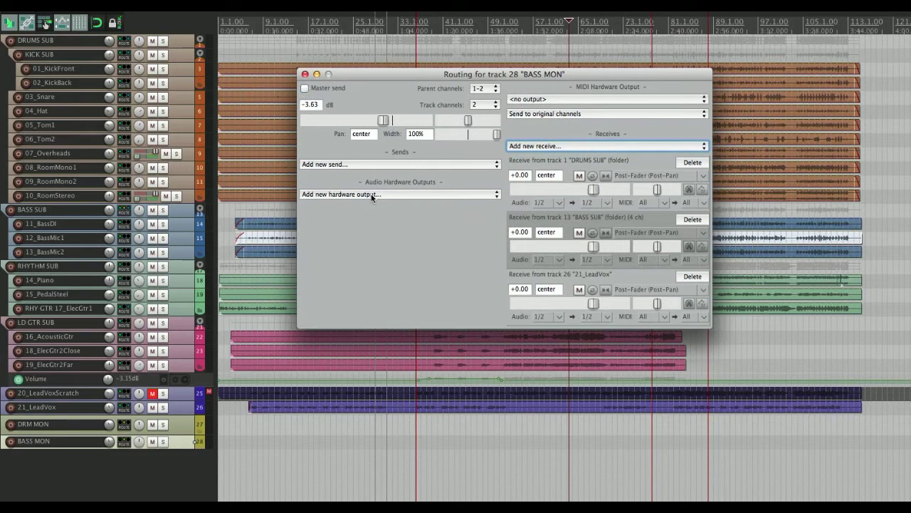
pyautogui.moveTo(398, 198)
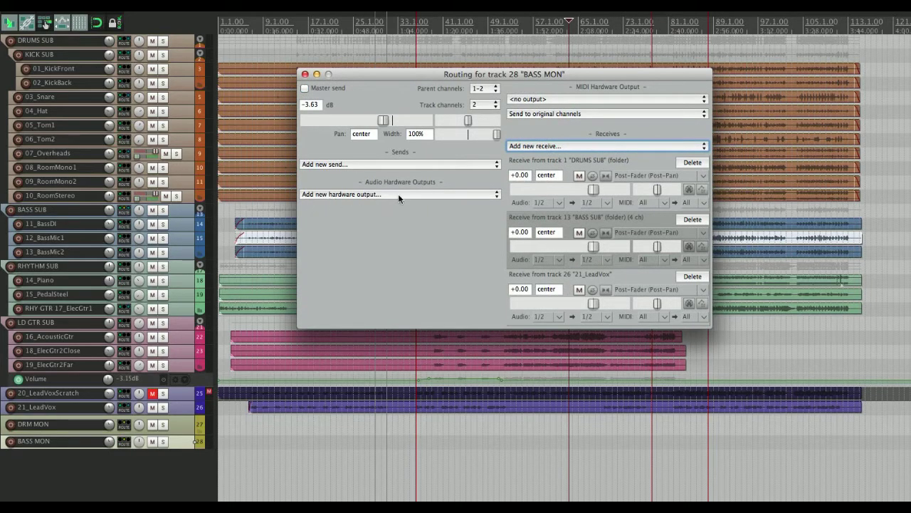
pyautogui.click(399, 194)
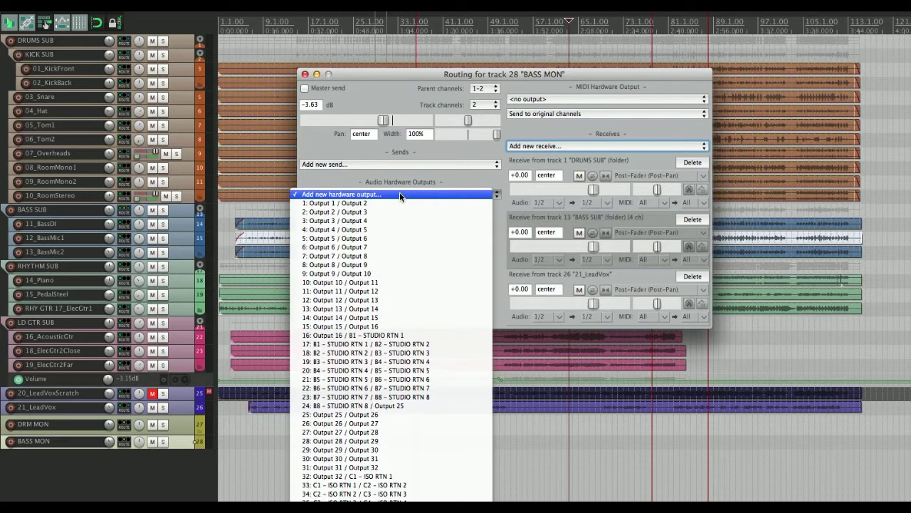
pyautogui.moveTo(402, 282)
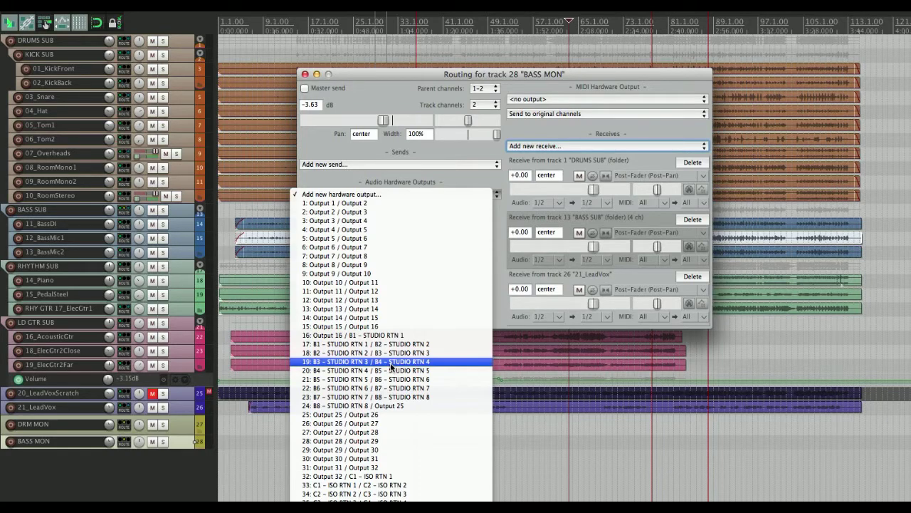
pyautogui.click(363, 361)
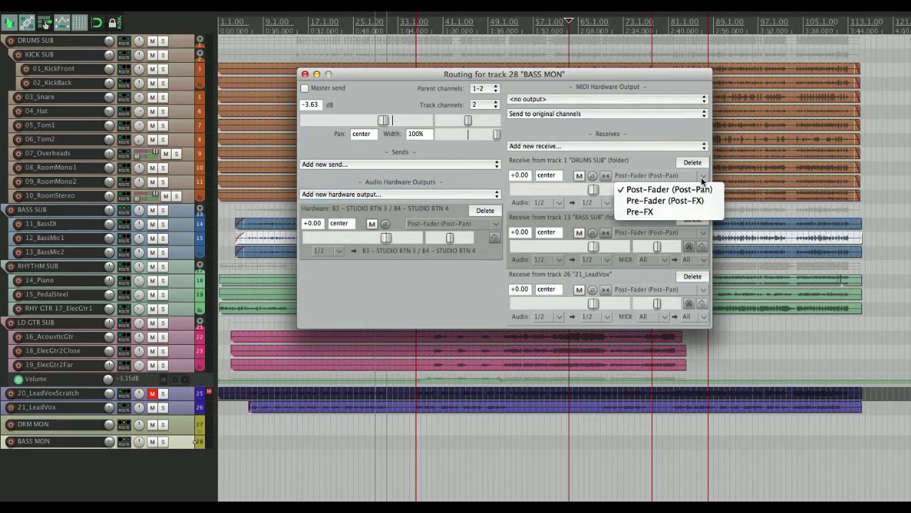
pyautogui.moveTo(667, 200)
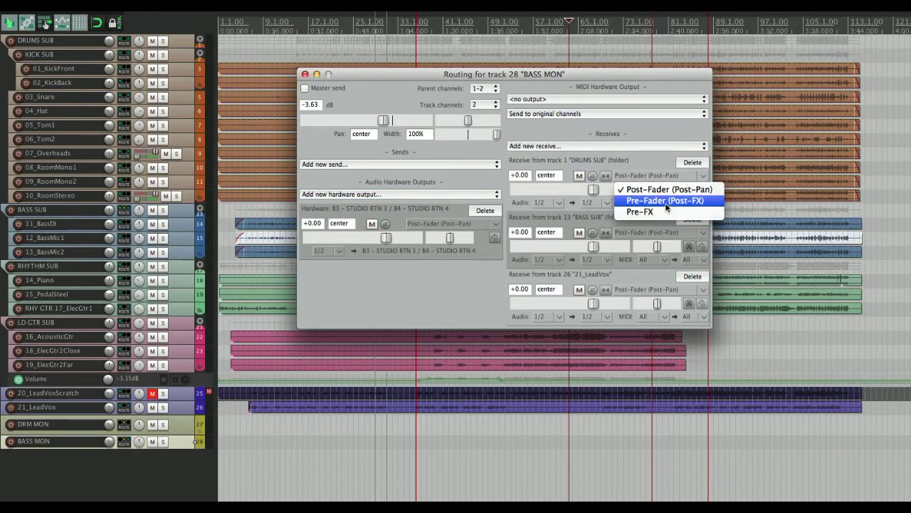
# Set BASS MON's DRUMS SUB and BASS SUB receives to Pre-Fader (Post-FX).
pyautogui.click(667, 199)
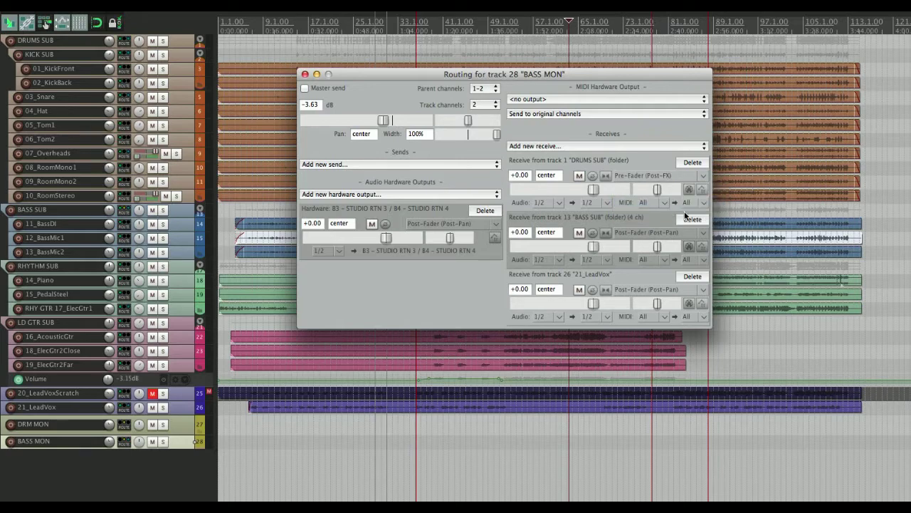
pyautogui.click(657, 232)
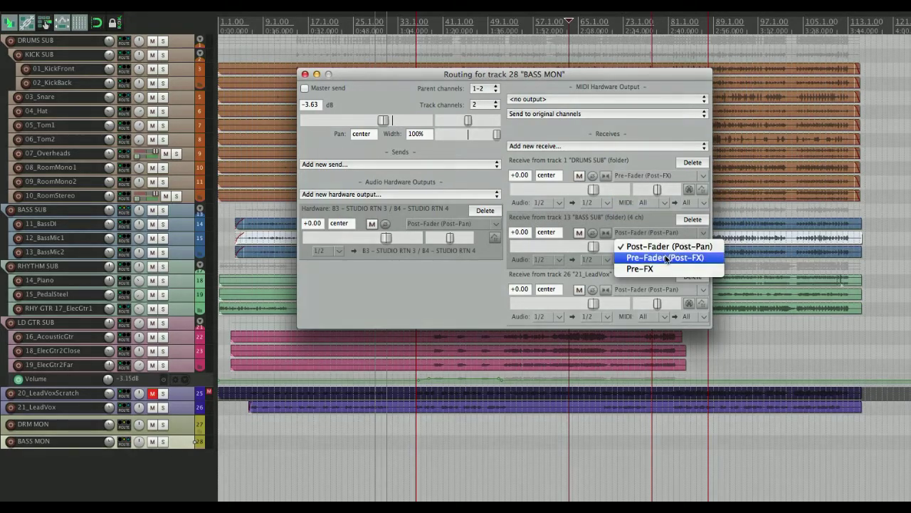
pyautogui.click(702, 290)
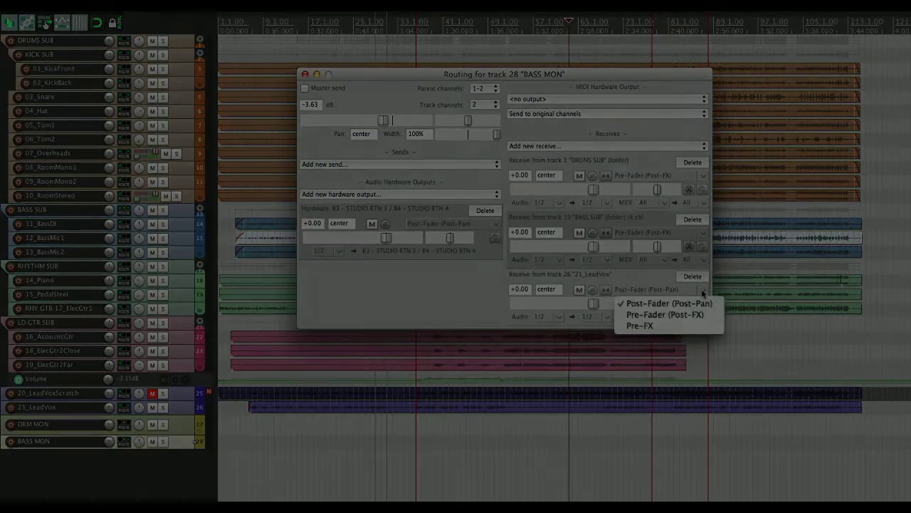